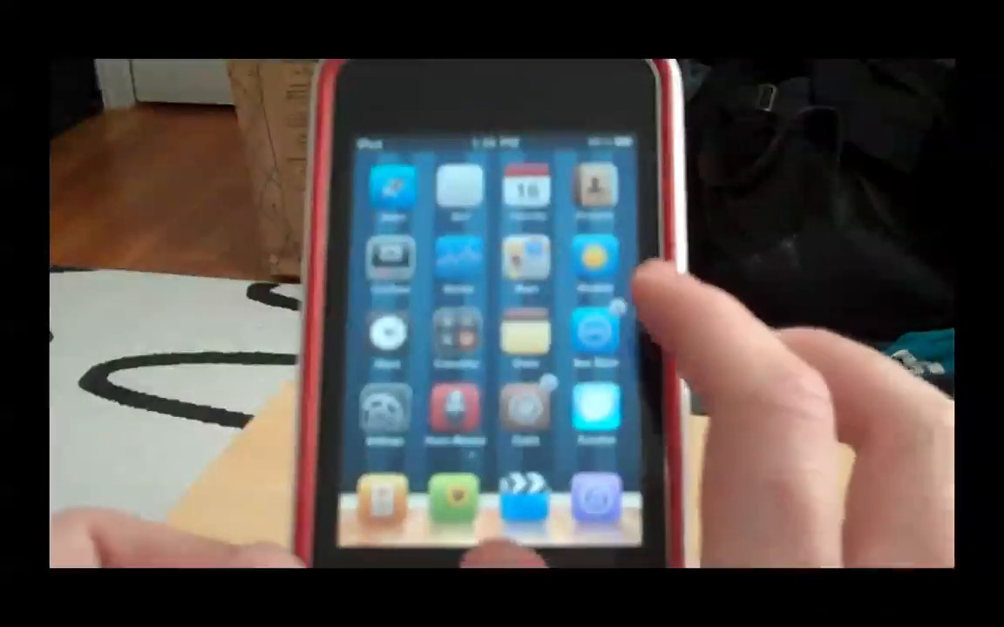
scroll("left", 3)
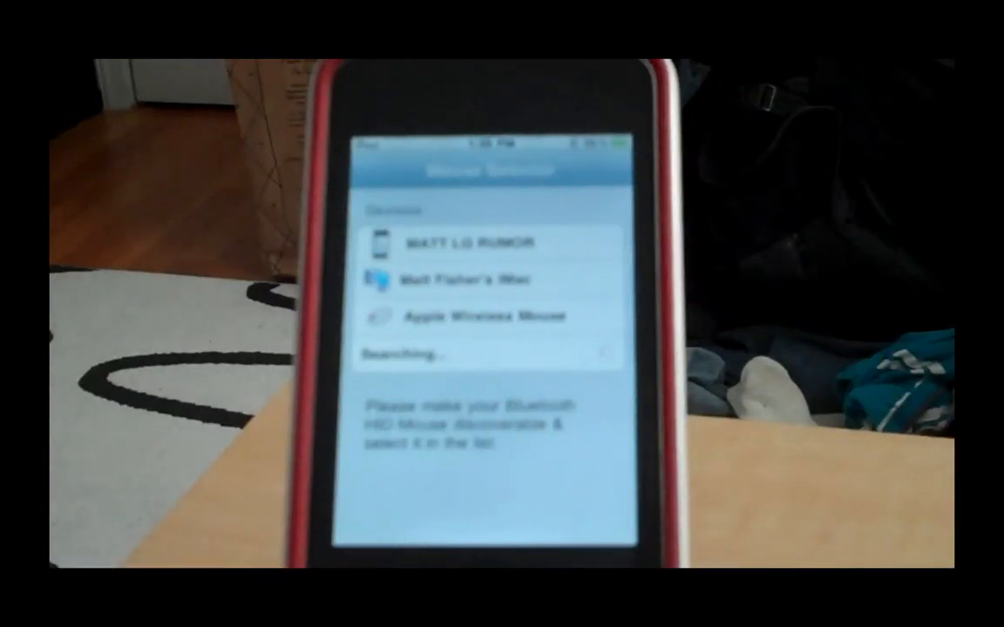
left_click(484, 317)
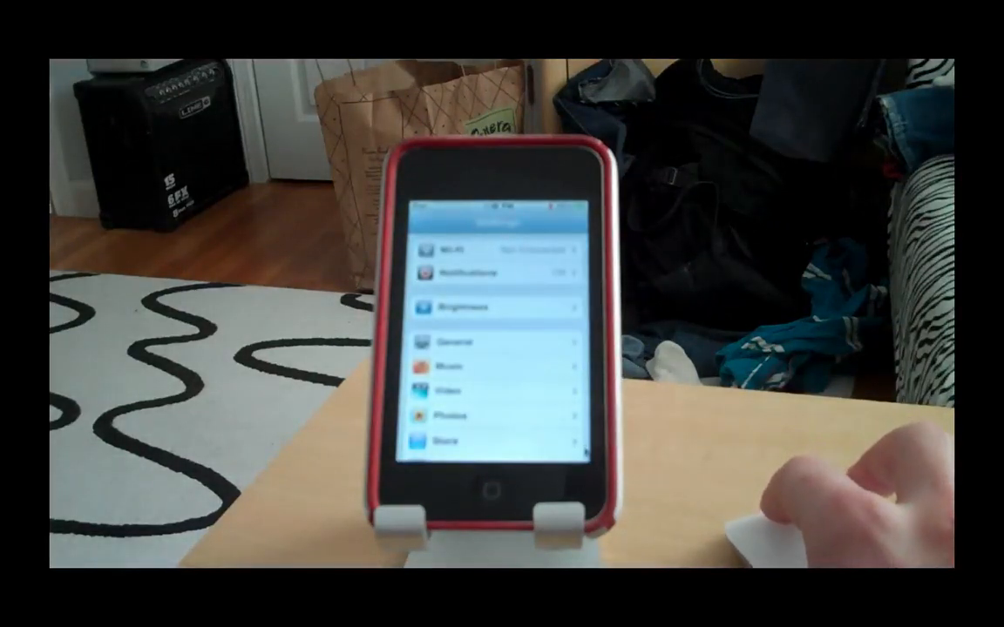
scroll("down", 3)
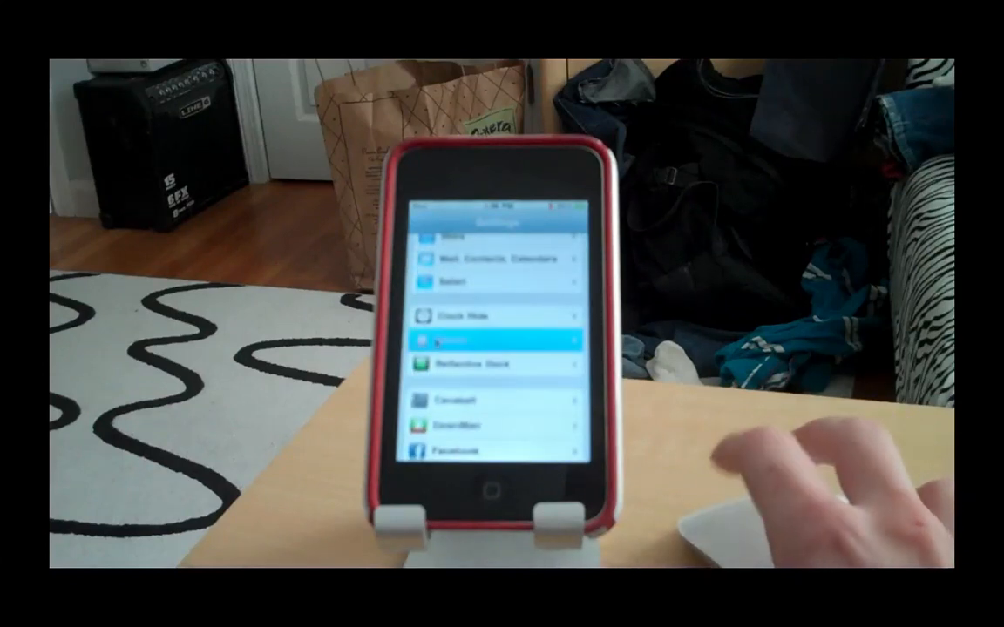
left_click(496, 342)
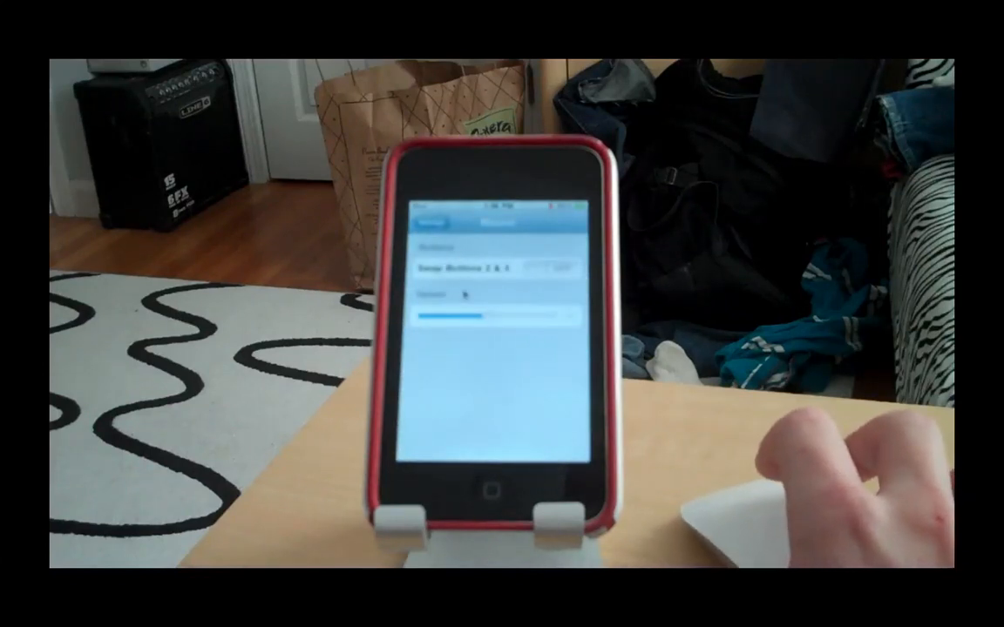